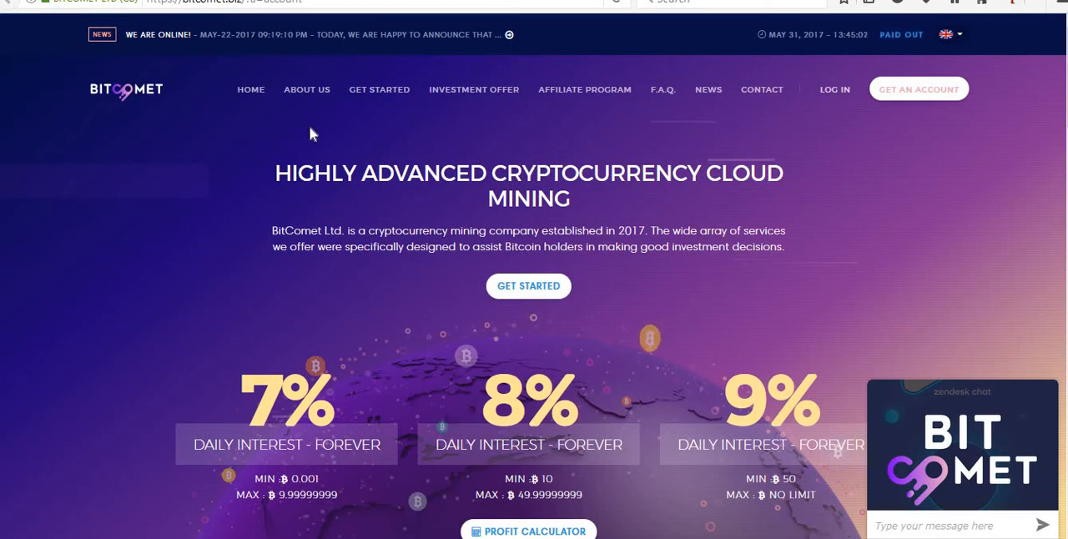
mouse_move(203, 82)
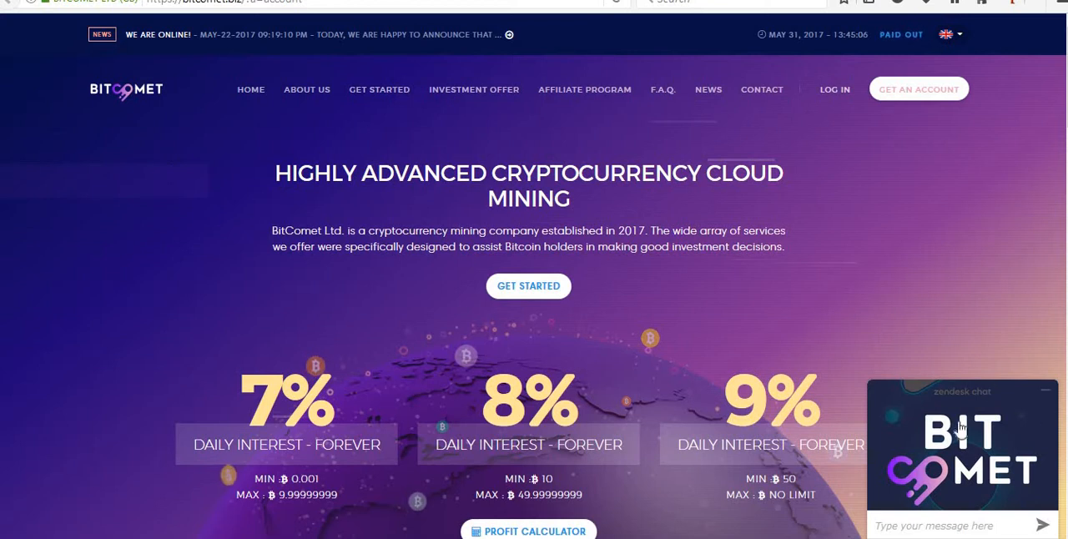
mouse_move(929, 221)
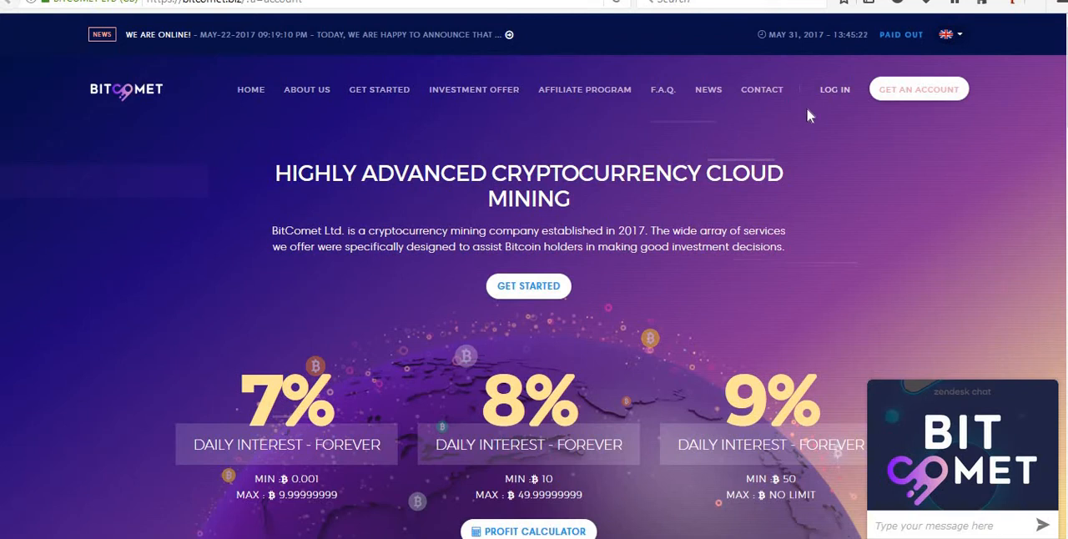
mouse_move(834, 89)
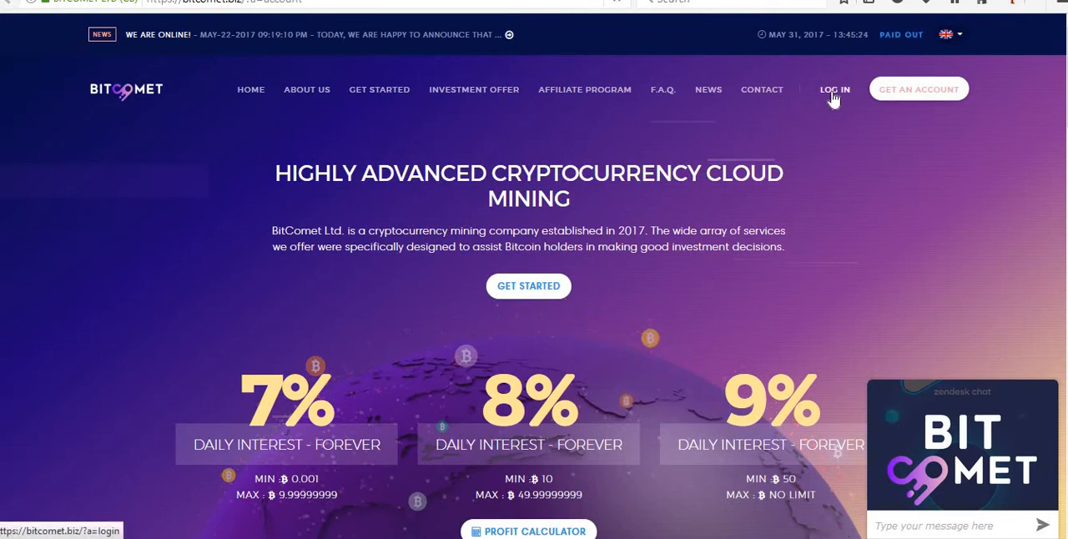
Step: Log in to BitComet with the typed username and password to reach the welcome-back screen
left_click(834, 90)
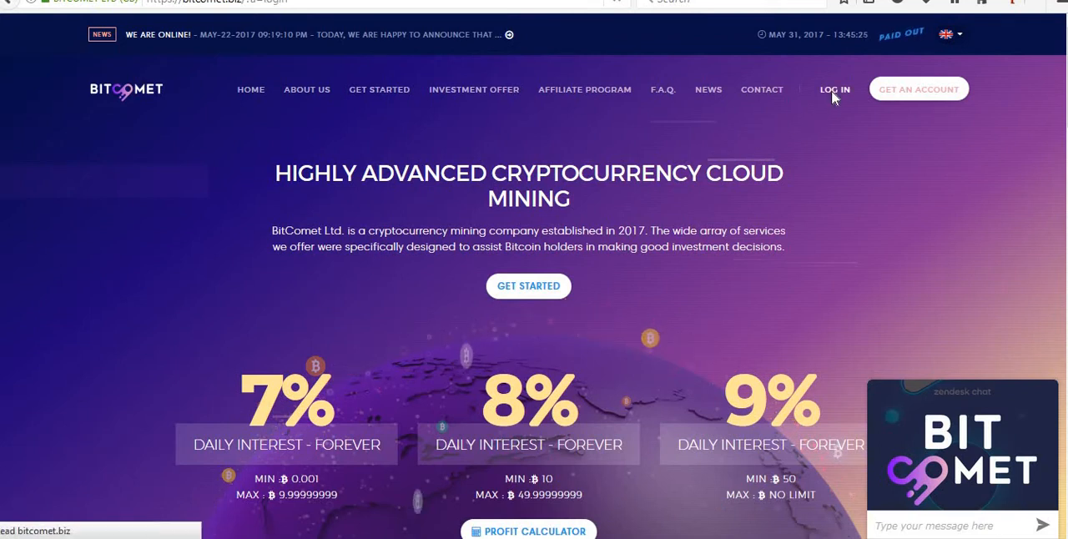
left_click(834, 89)
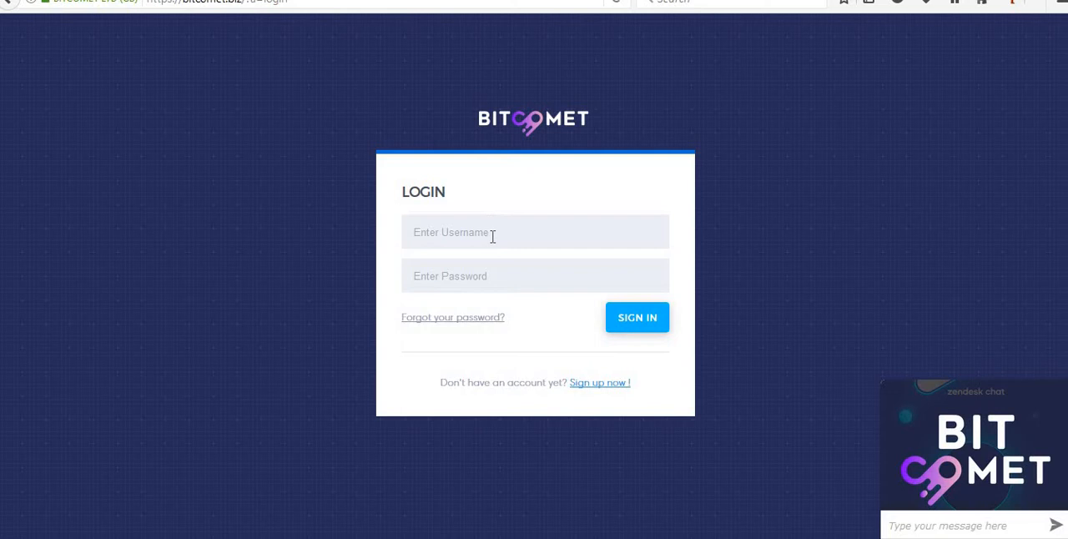
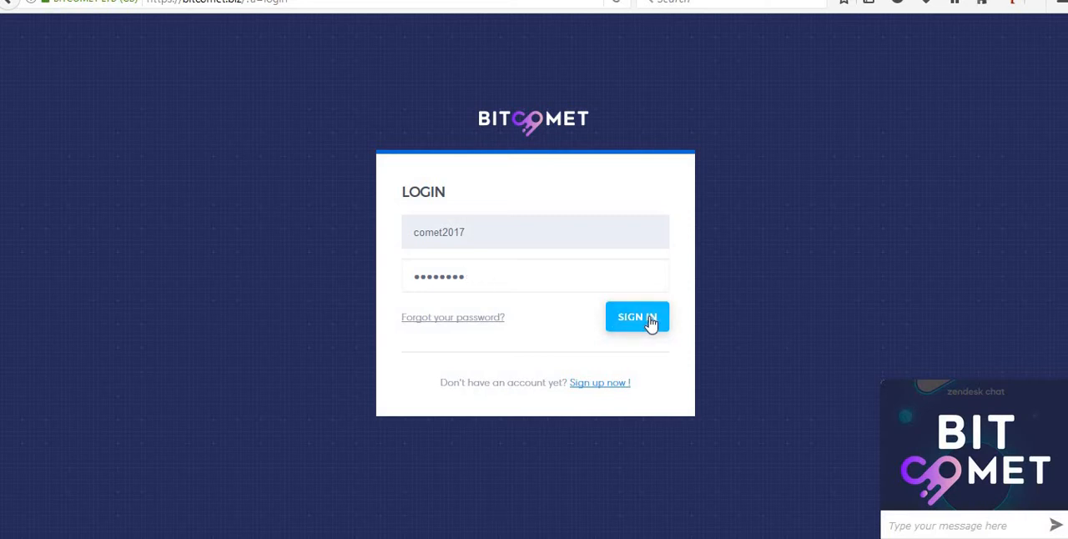
left_click(636, 316)
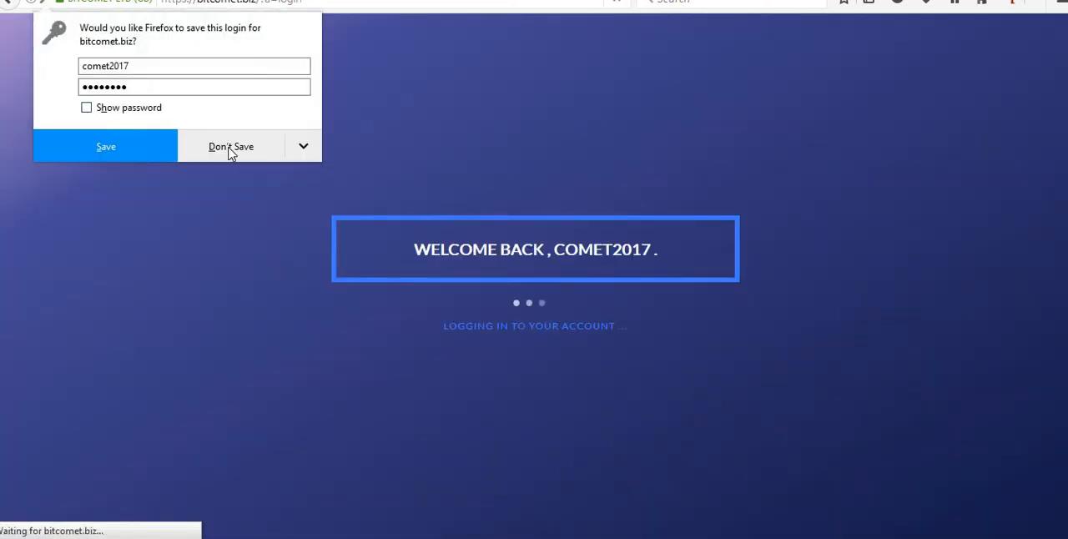
Step: Decline Firefox's password save and scroll the dashboard to the 0.00350000 BTC balance
left_click(230, 146)
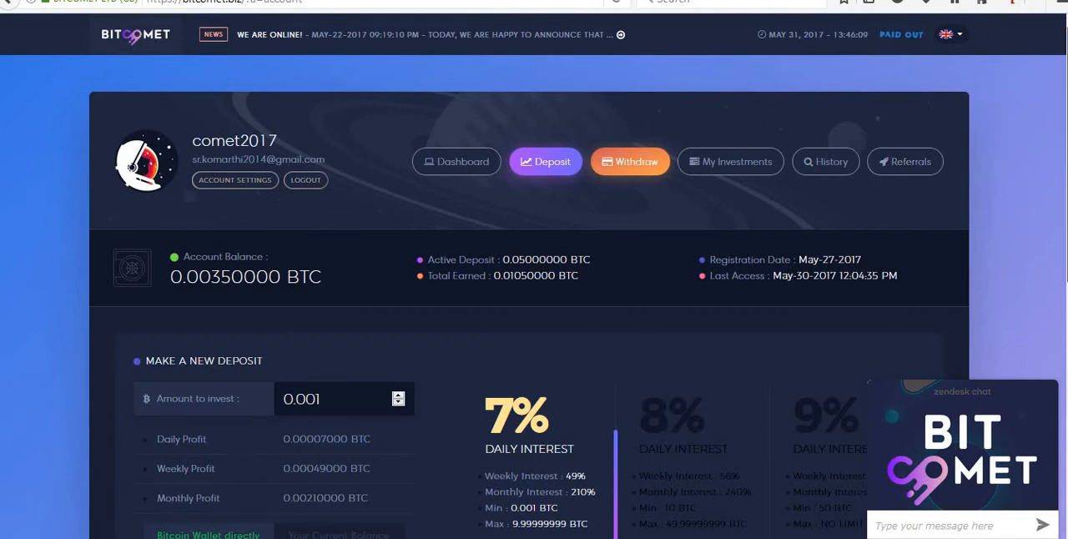
scroll("down", 3)
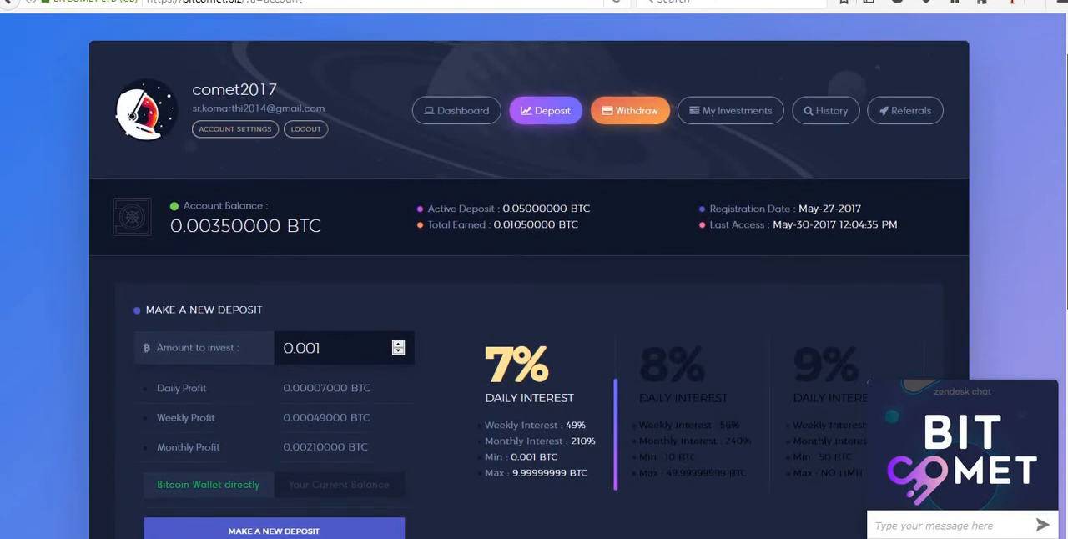
scroll("down", 3)
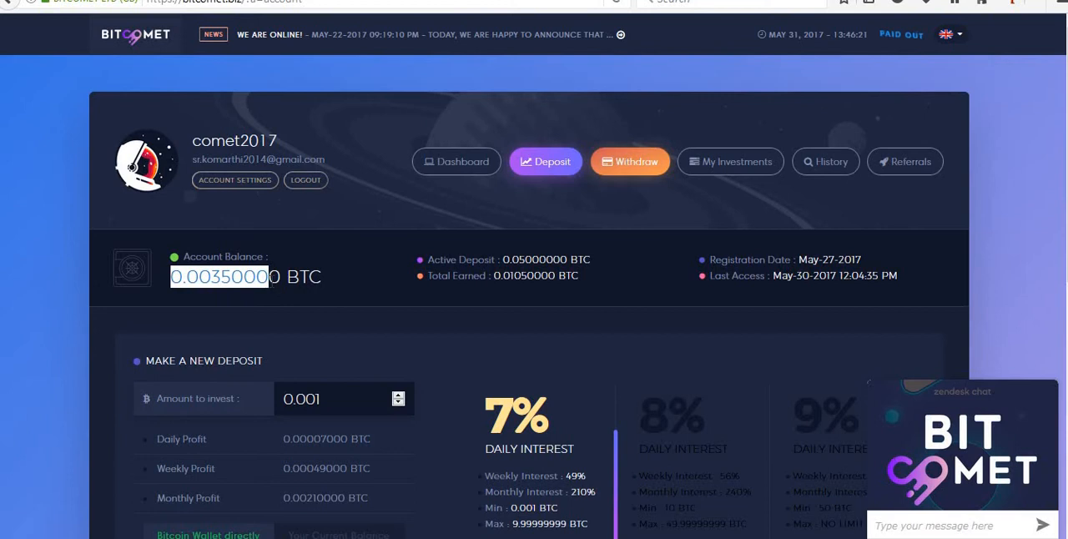
mouse_move(517, 256)
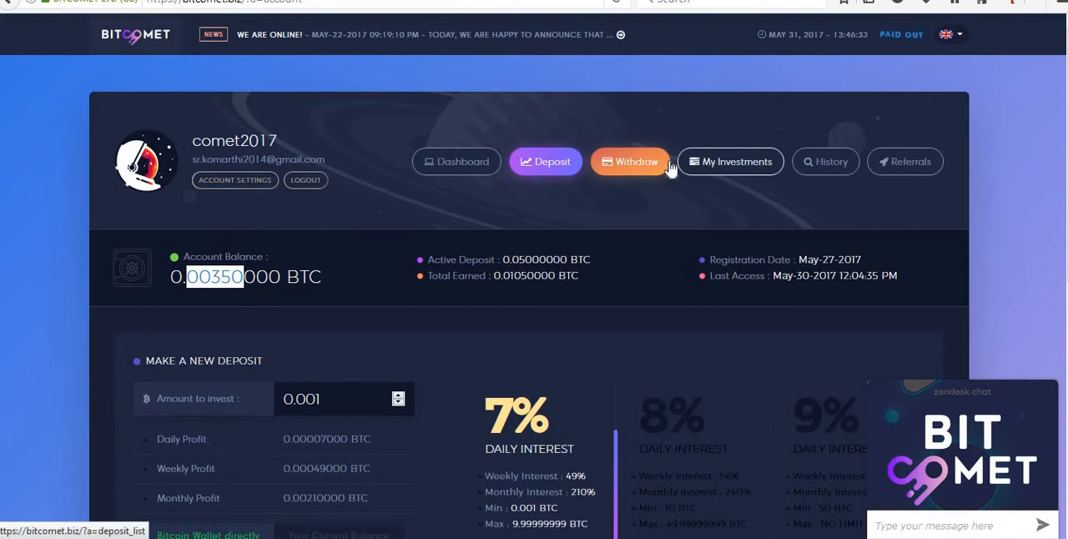
Step: Withdraw the full 0.0035 BTC balance to the pre-filled wallet address
left_click(629, 161)
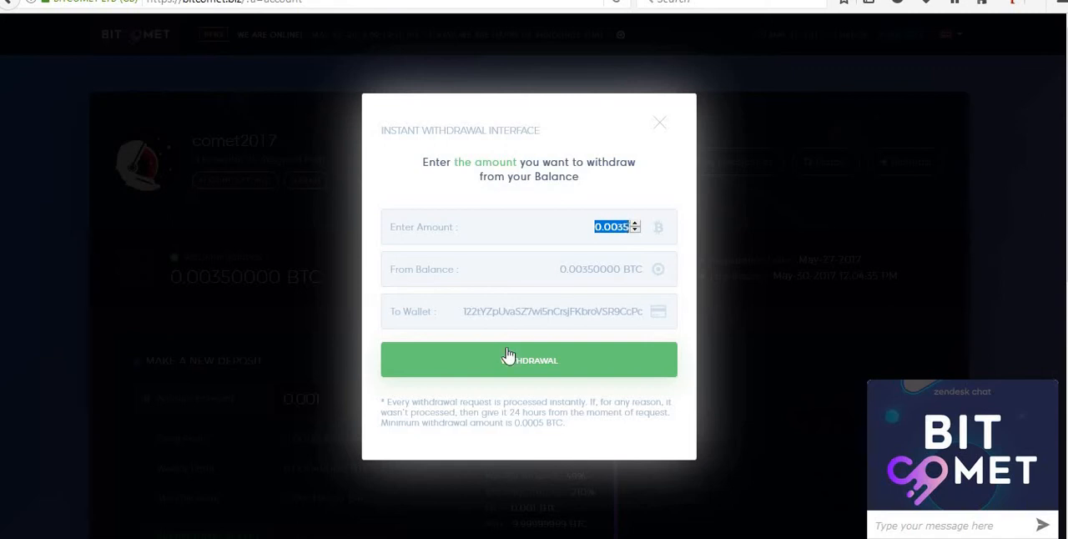
mouse_move(525, 371)
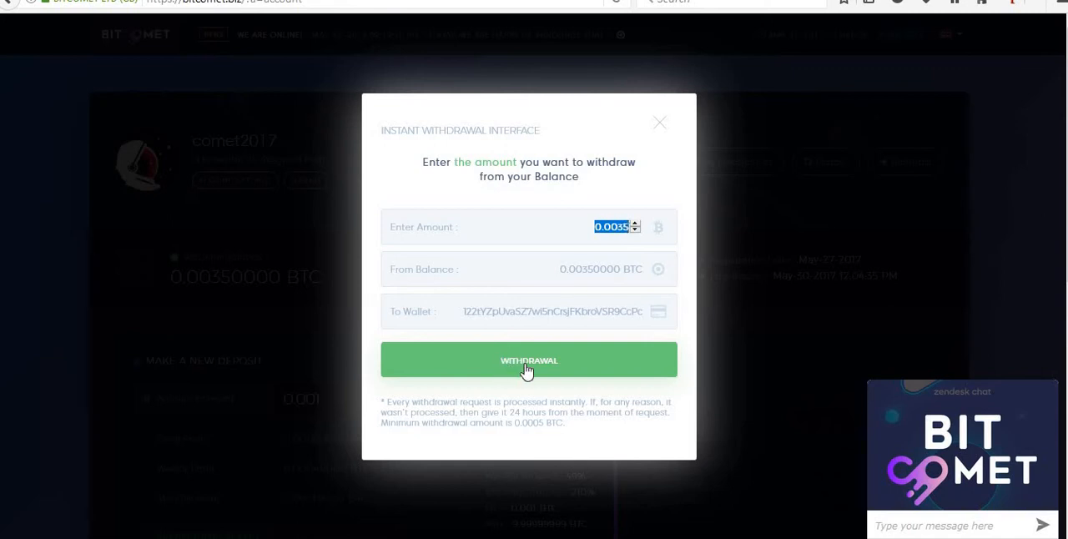
left_click(528, 359)
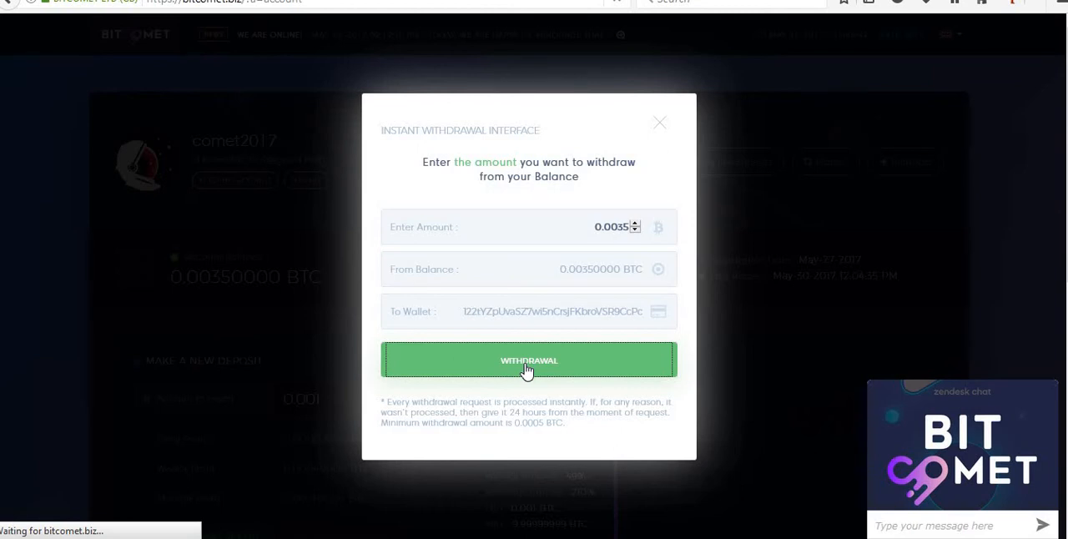
mouse_move(583, 328)
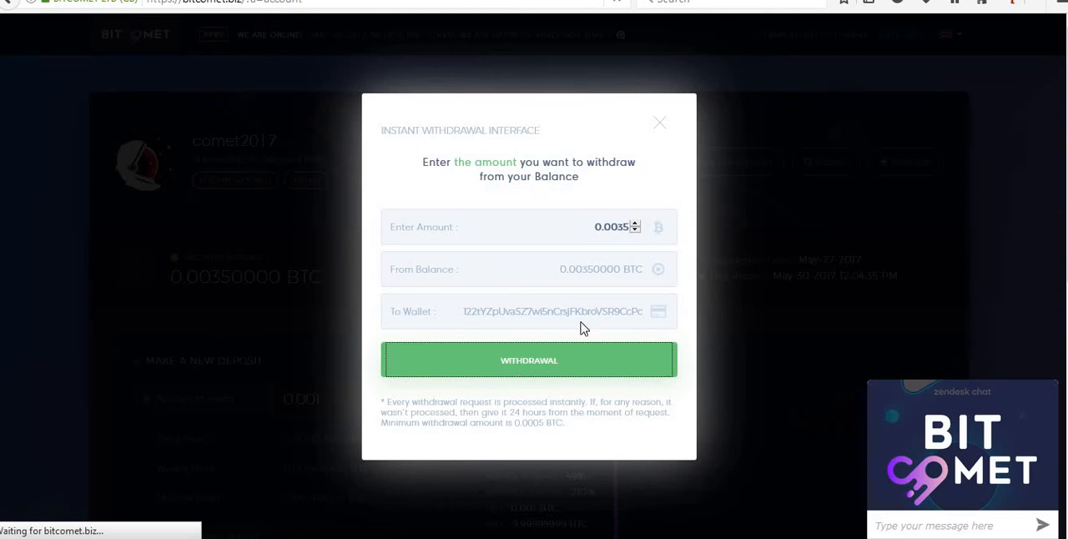
mouse_move(844, 222)
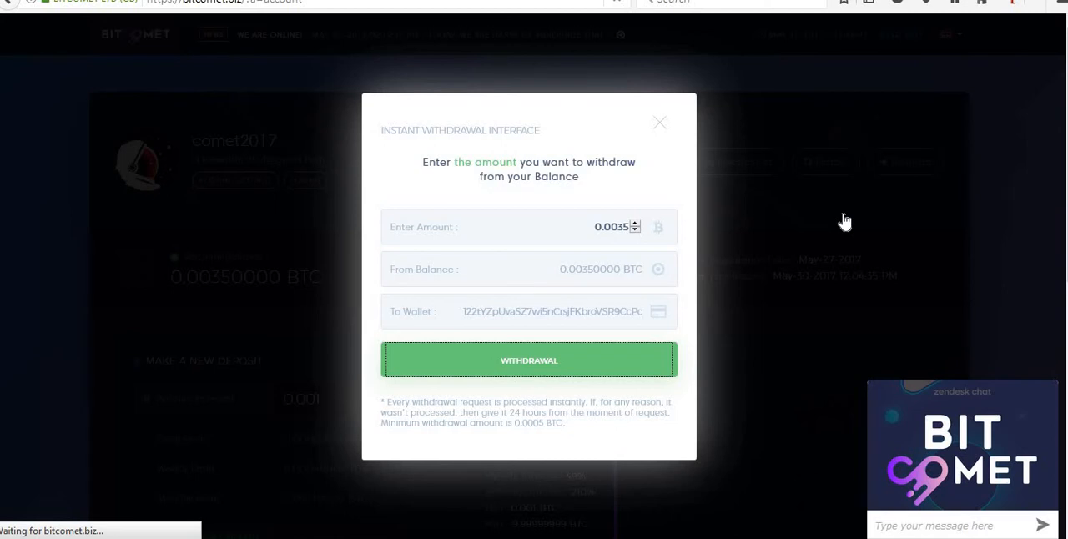
left_click(528, 359)
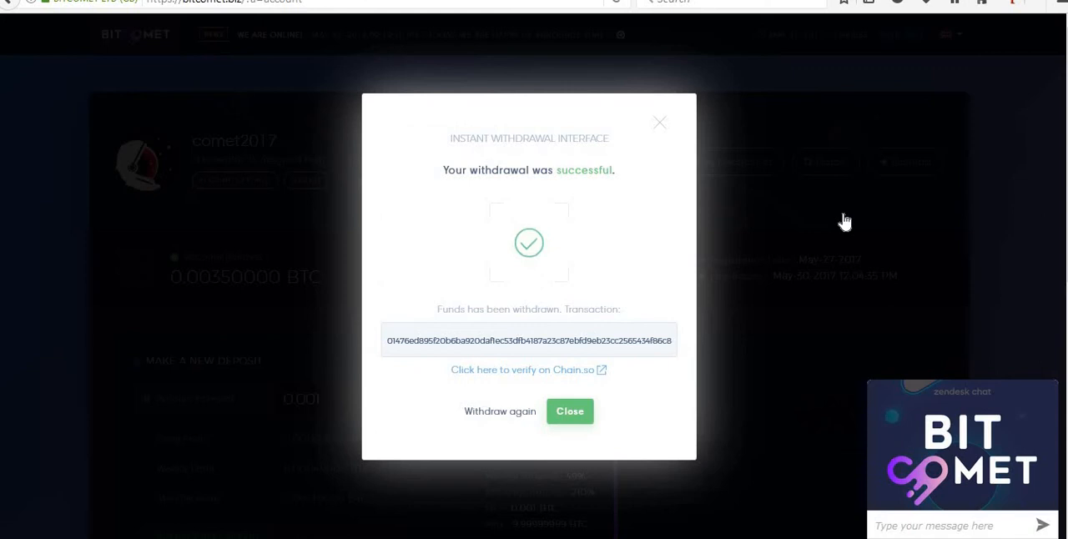
mouse_move(609, 218)
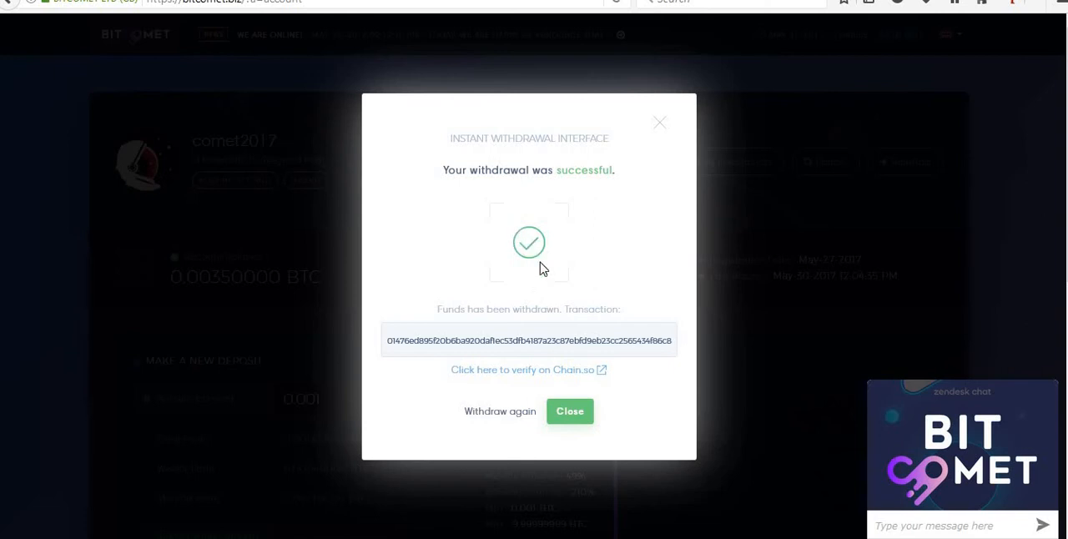
mouse_move(442, 345)
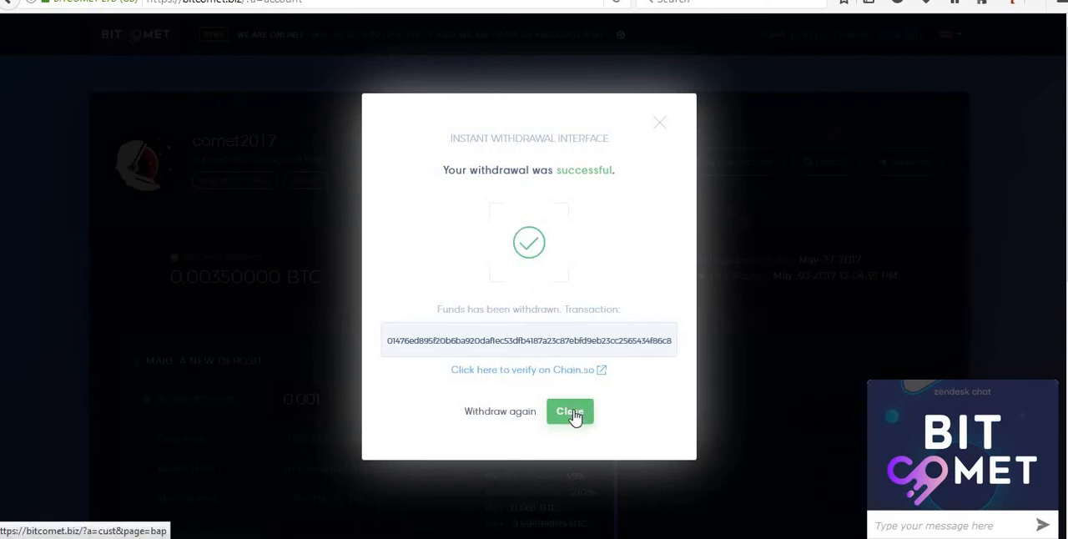
Step: Close the success dialog and scroll to the zero balance and 0.00350000 last withdrawal
left_click(570, 411)
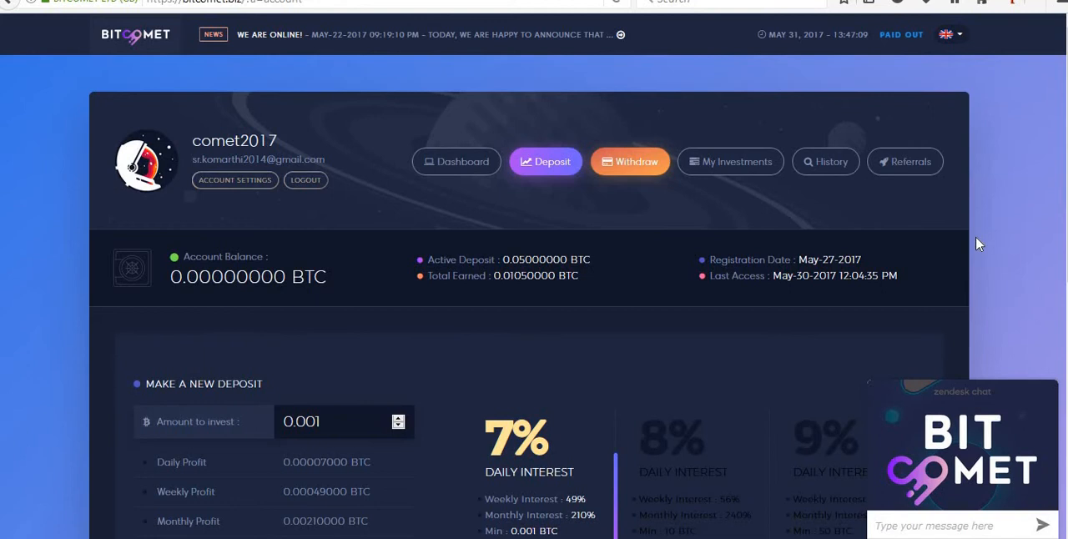
scroll("down", 3)
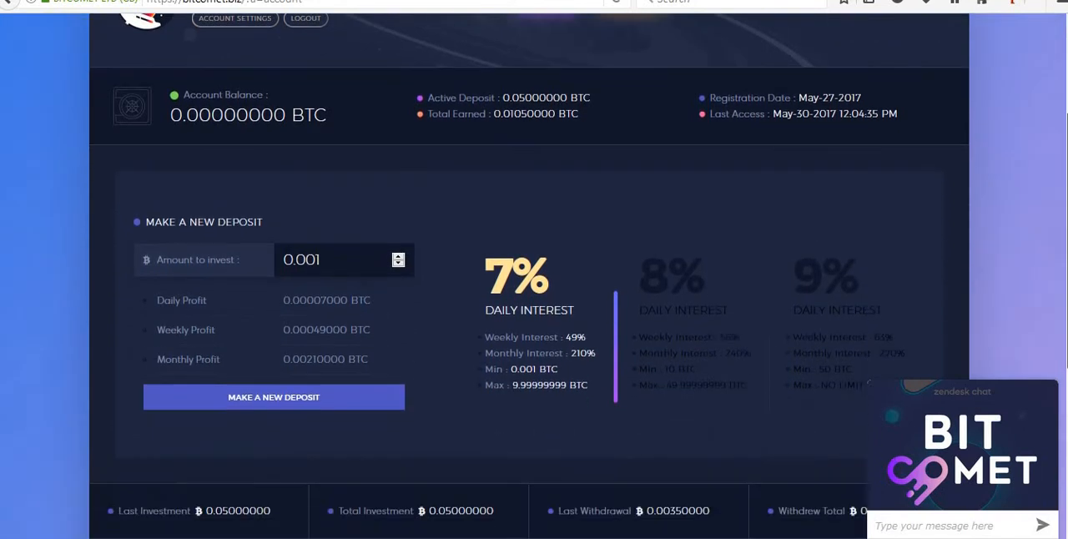
scroll("down", 3)
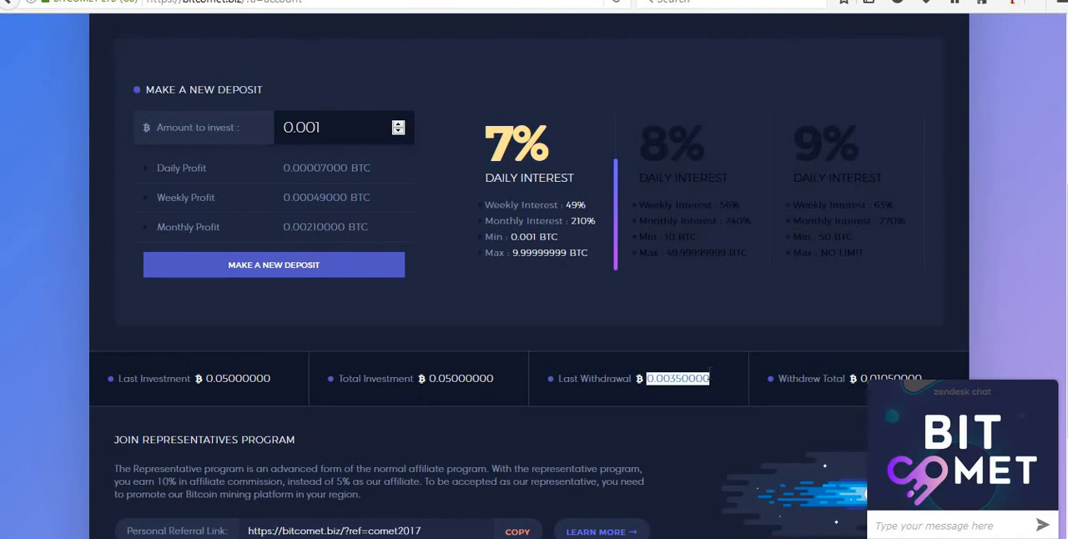
scroll("down", 3)
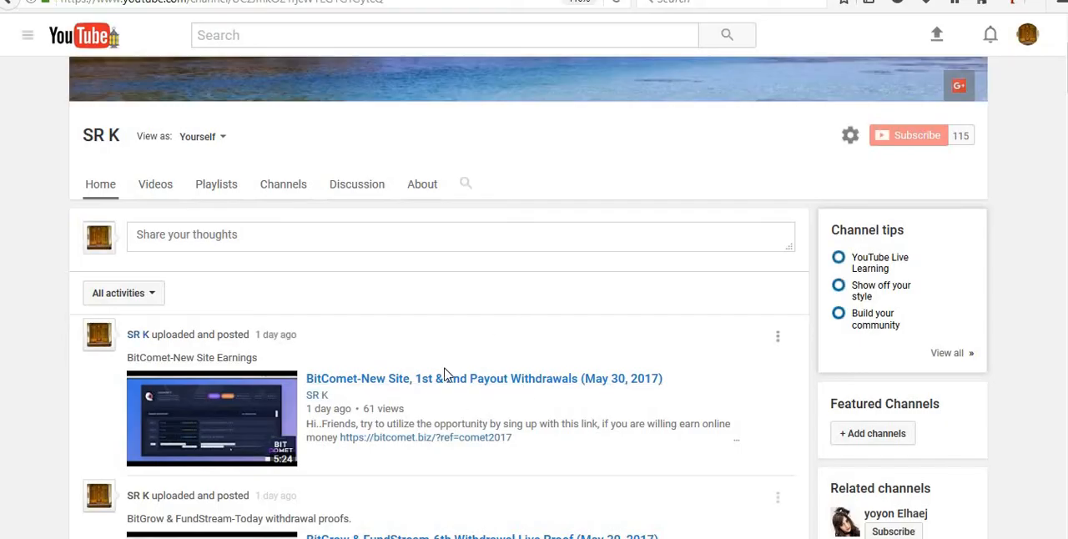
mouse_move(555, 181)
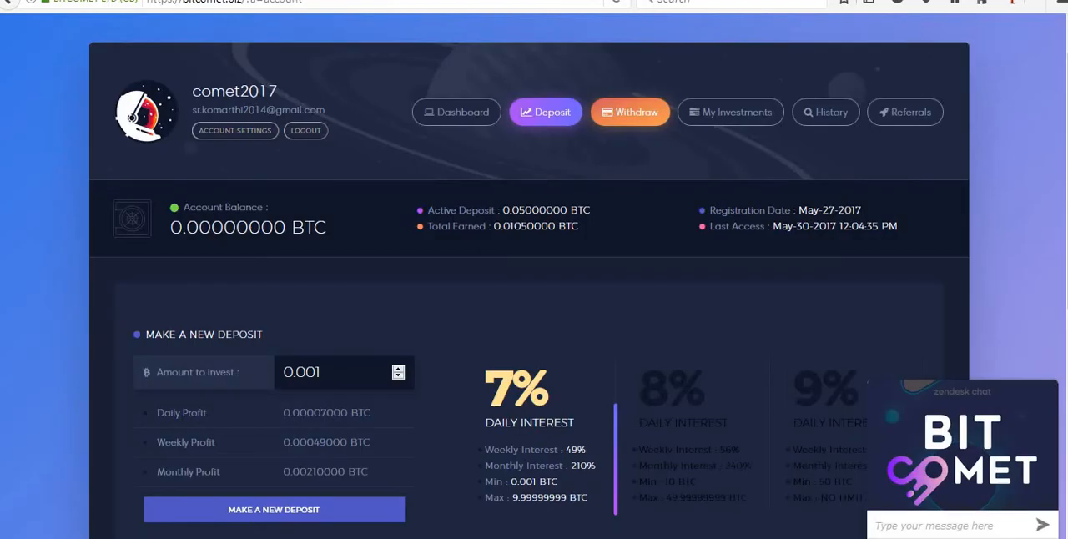
mouse_move(385, 35)
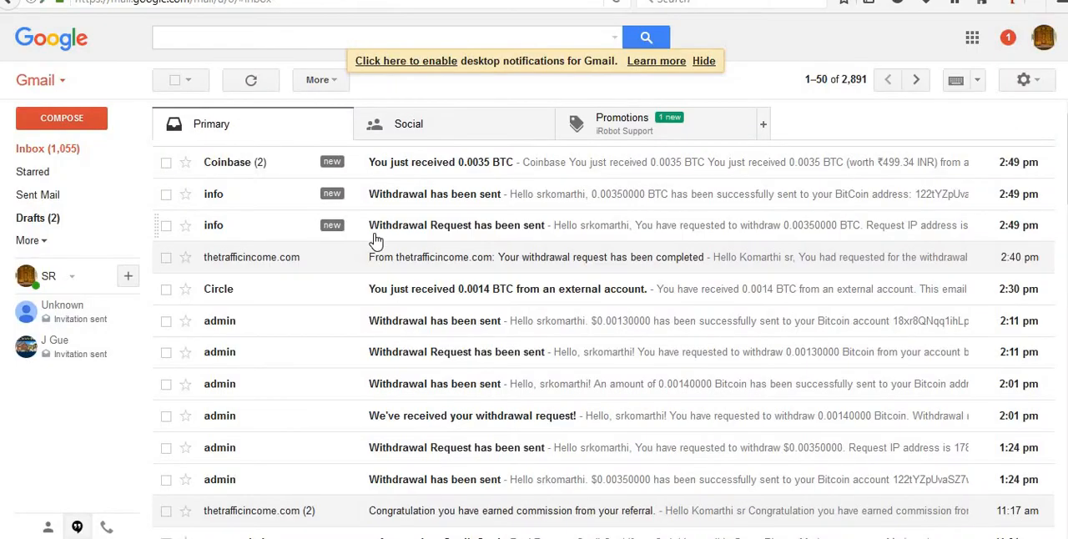
mouse_move(442, 167)
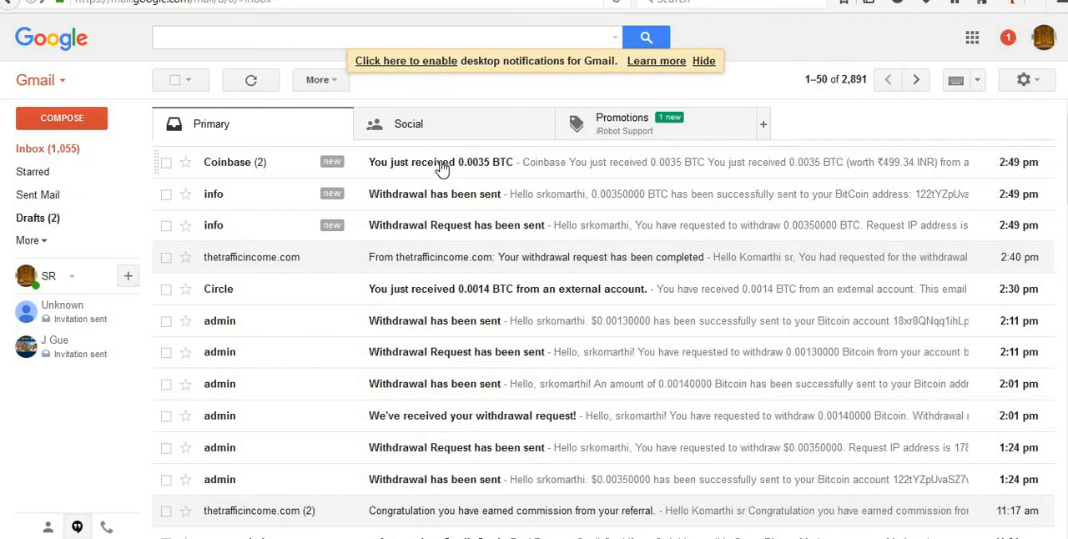
Step: View the Coinbase 0.0035 BTC receipt, then highlight the $29.57 withdrawal-completed email lines
left_click(439, 161)
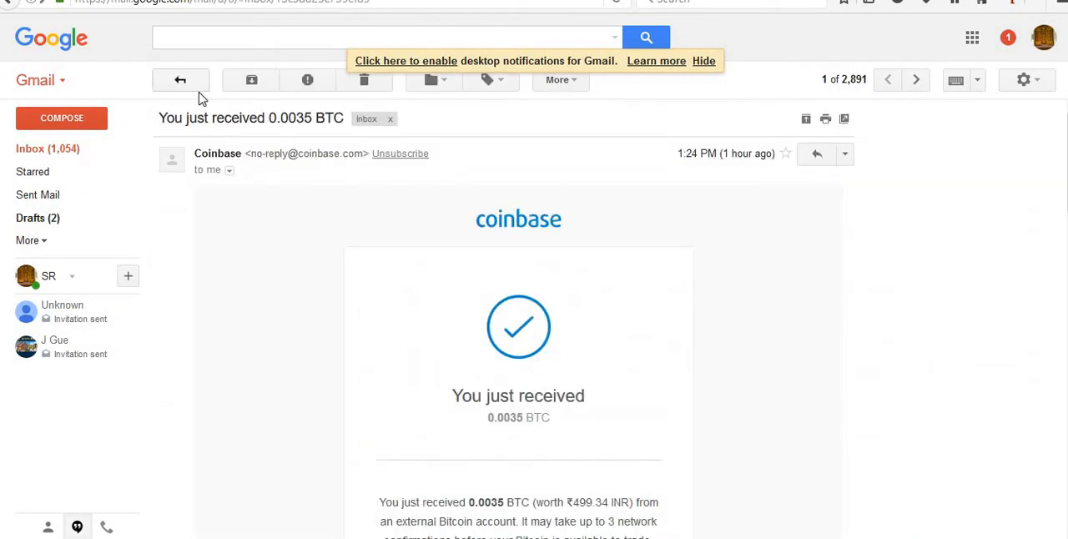
left_click(180, 79)
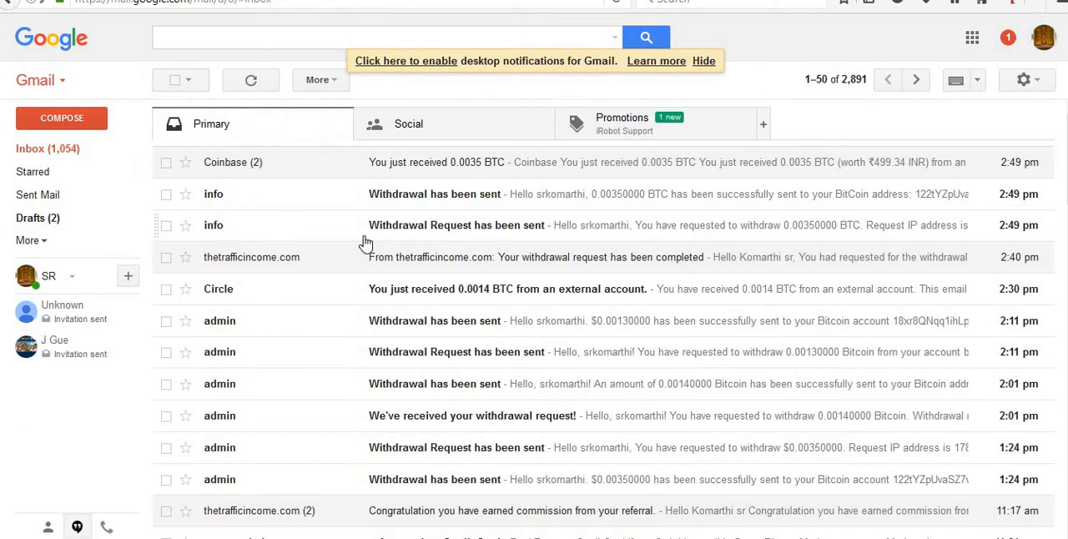
mouse_move(432, 261)
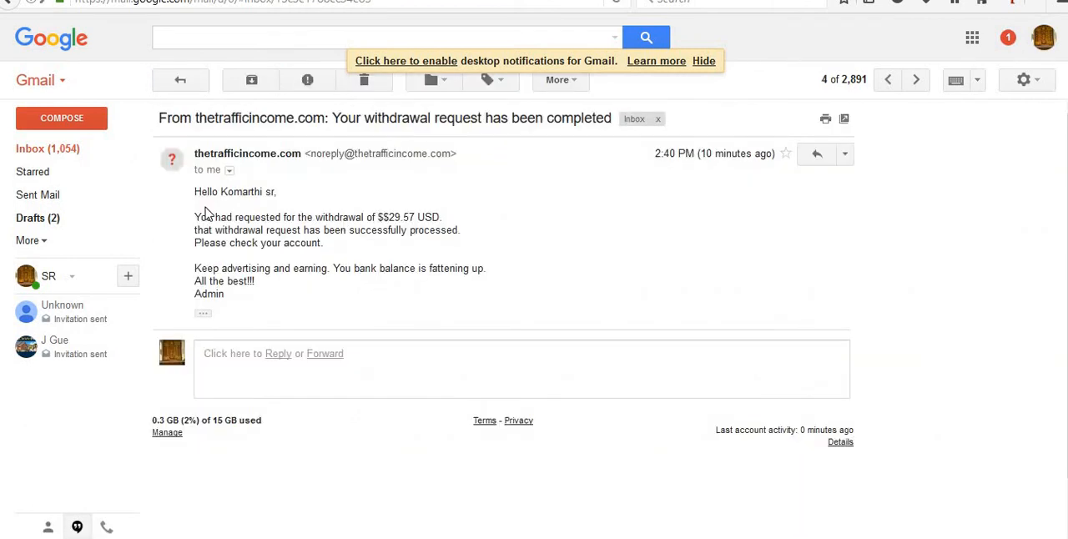
left_click_drag(194, 191, 292, 217)
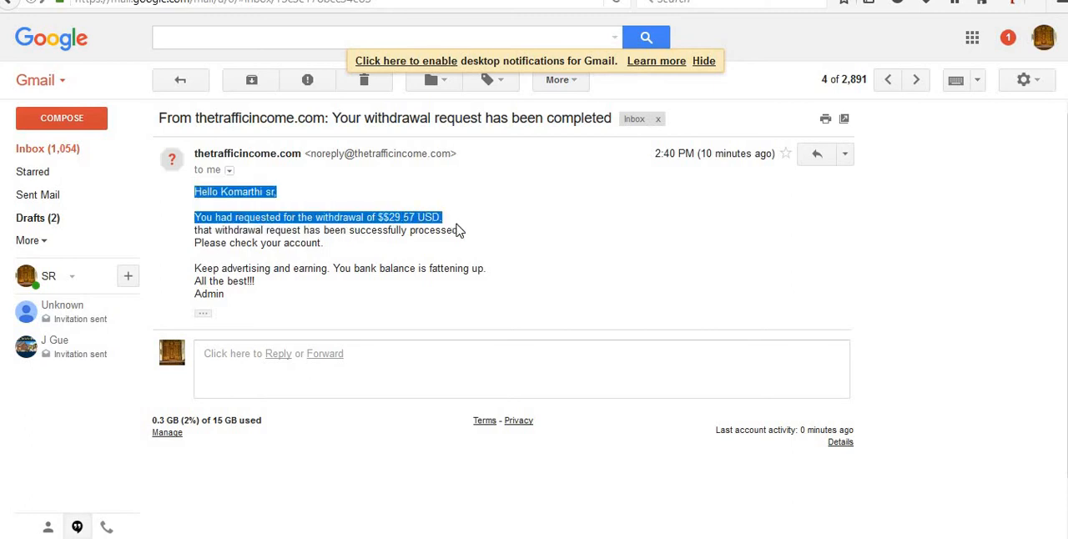
left_click_drag(457, 229, 457, 230)
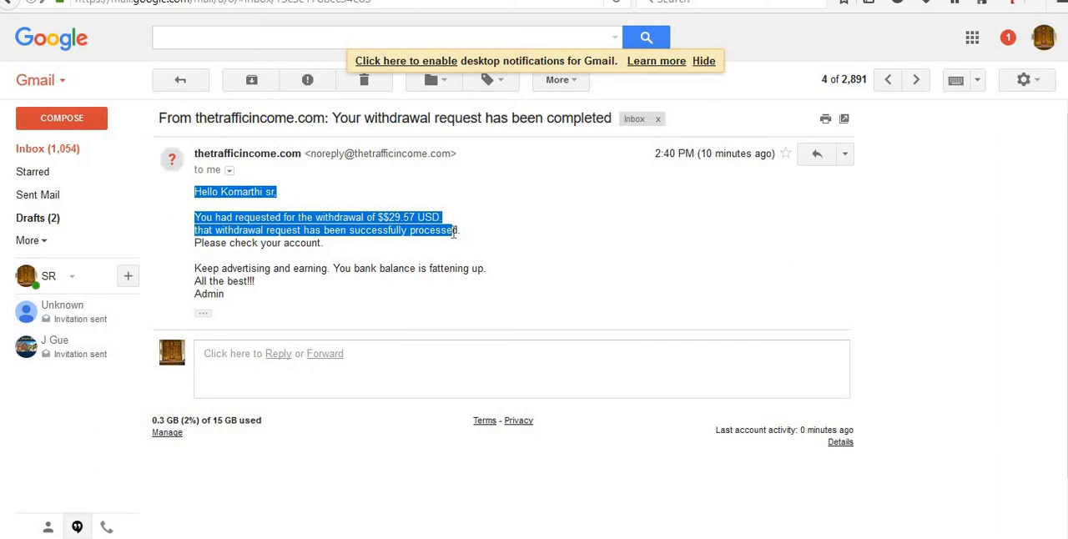
mouse_move(699, 171)
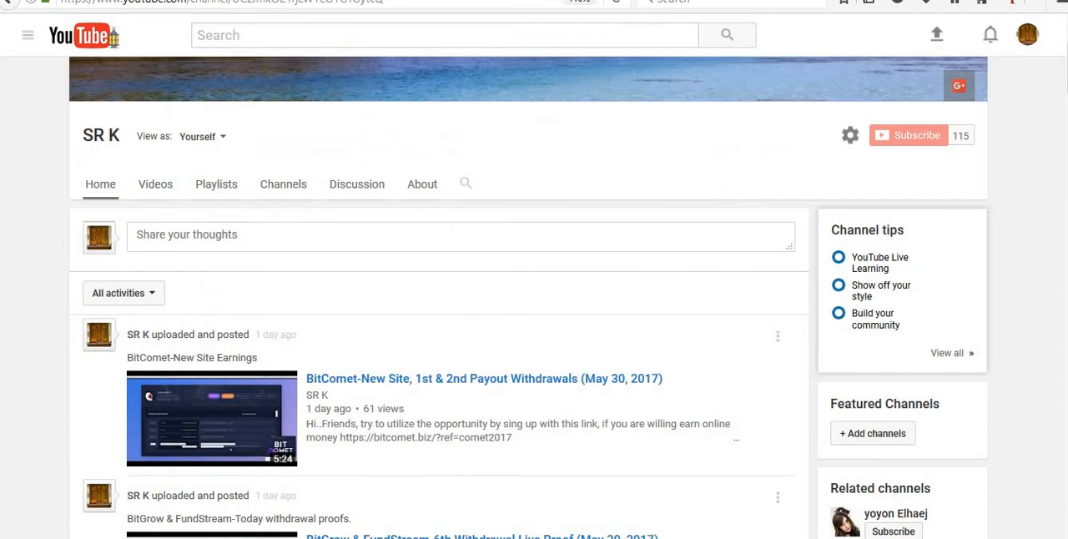
Step: Scroll the SR K channel feed down to the May 24, 2017 TheTrafficIncome withdrawal video
scroll("down", 3)
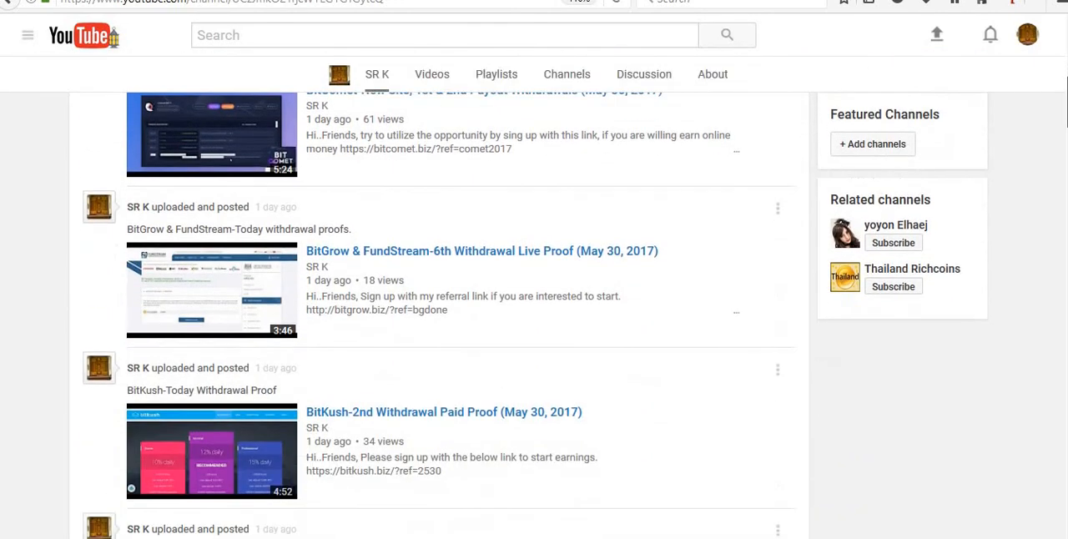
scroll("down", 3)
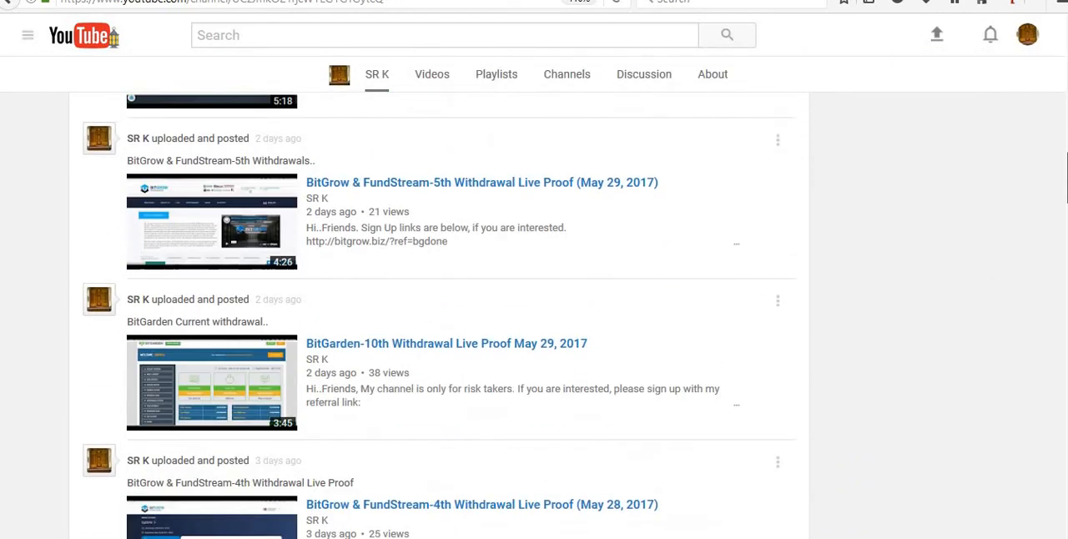
scroll("down", 3)
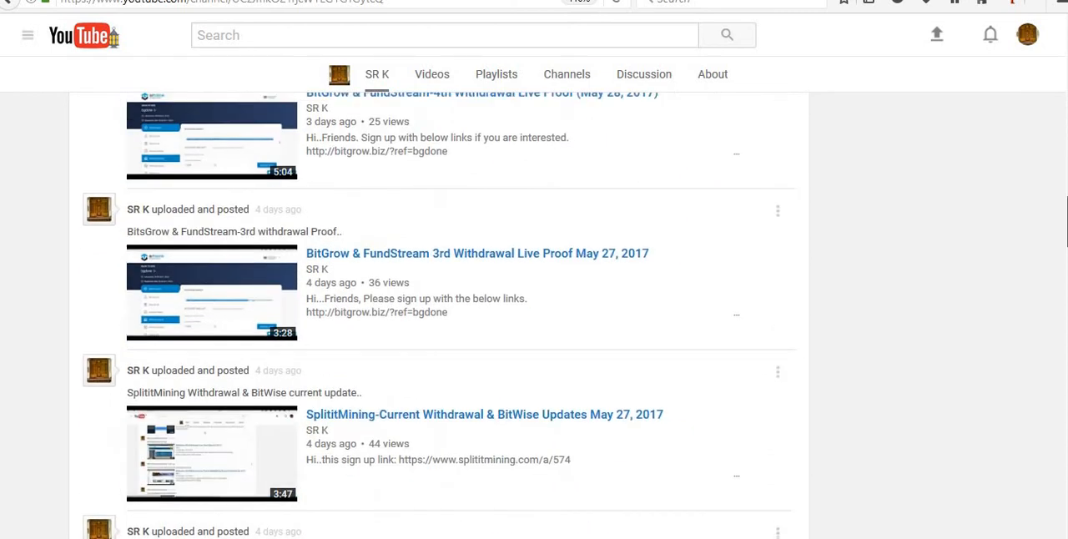
scroll("down", 3)
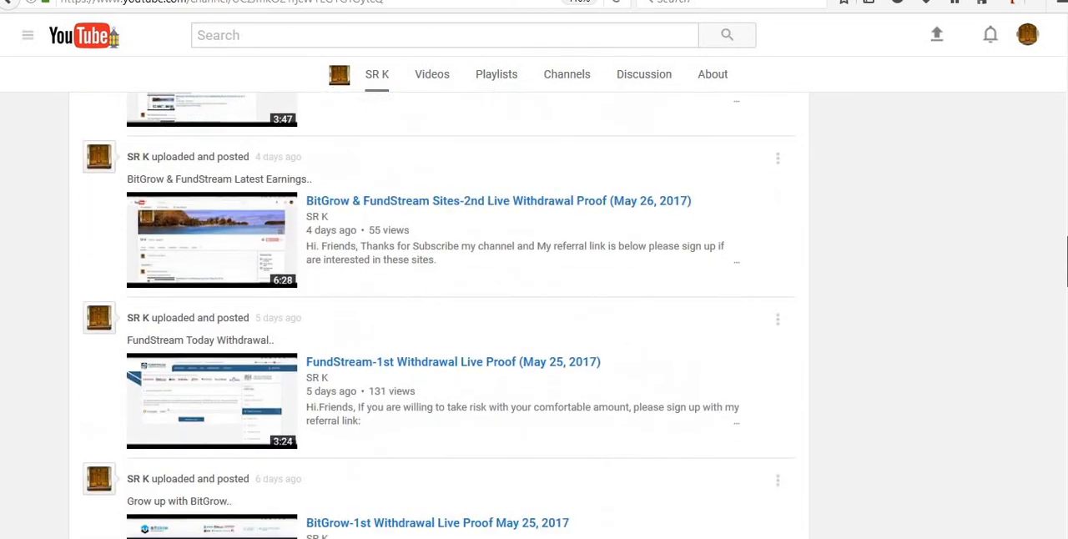
scroll("down", 3)
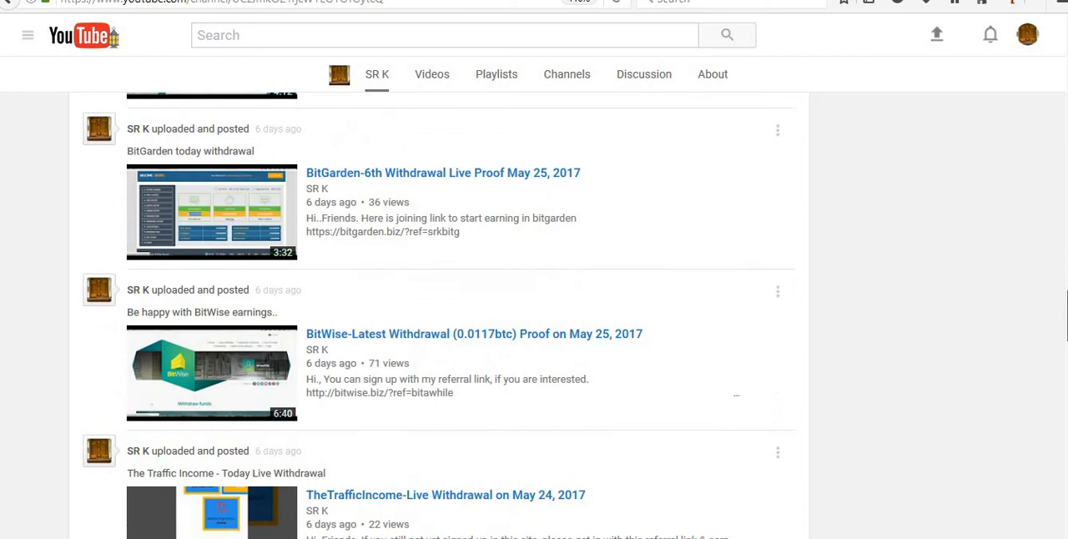
scroll("down", 3)
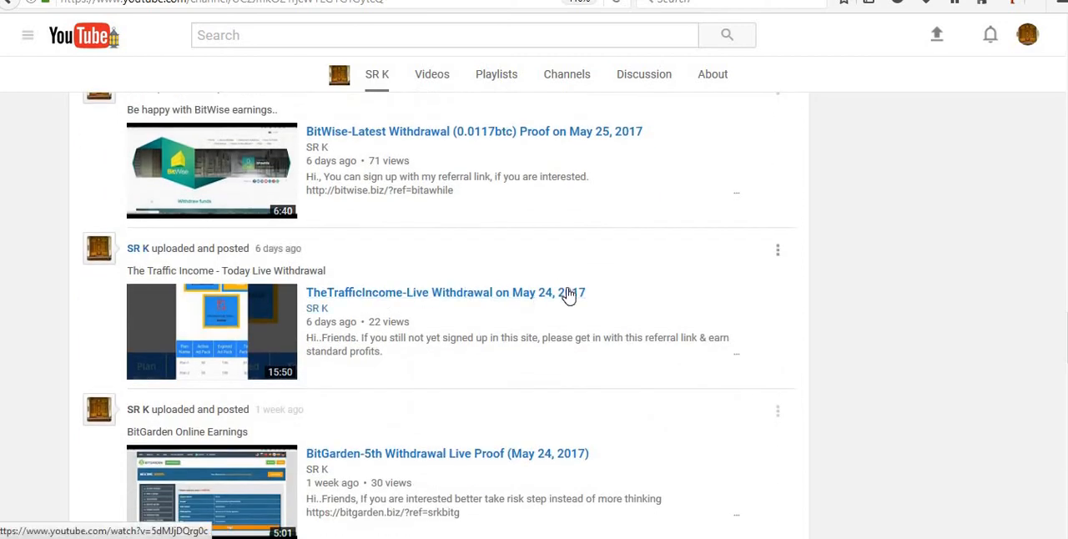
mouse_move(584, 300)
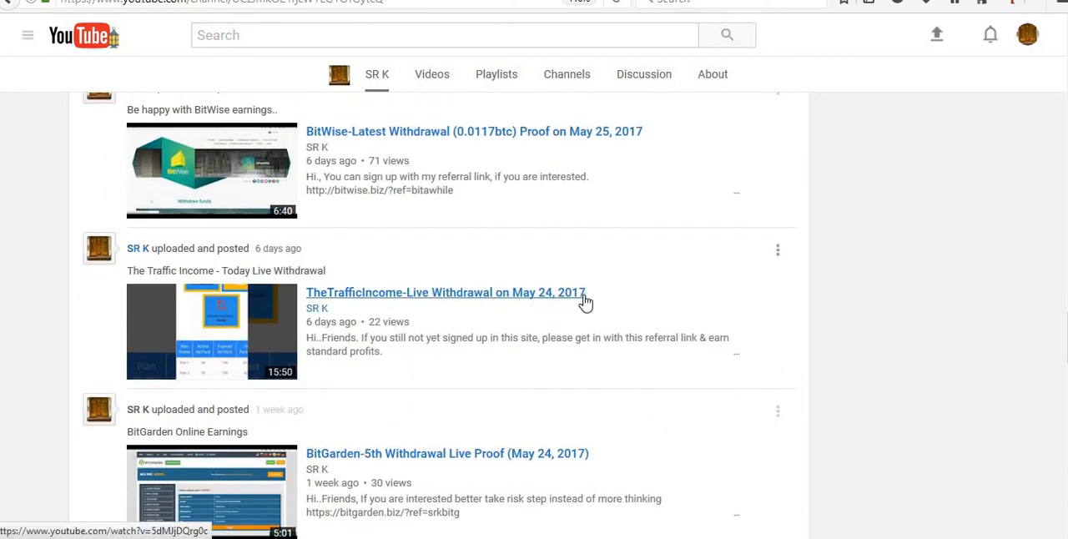
mouse_move(430, 302)
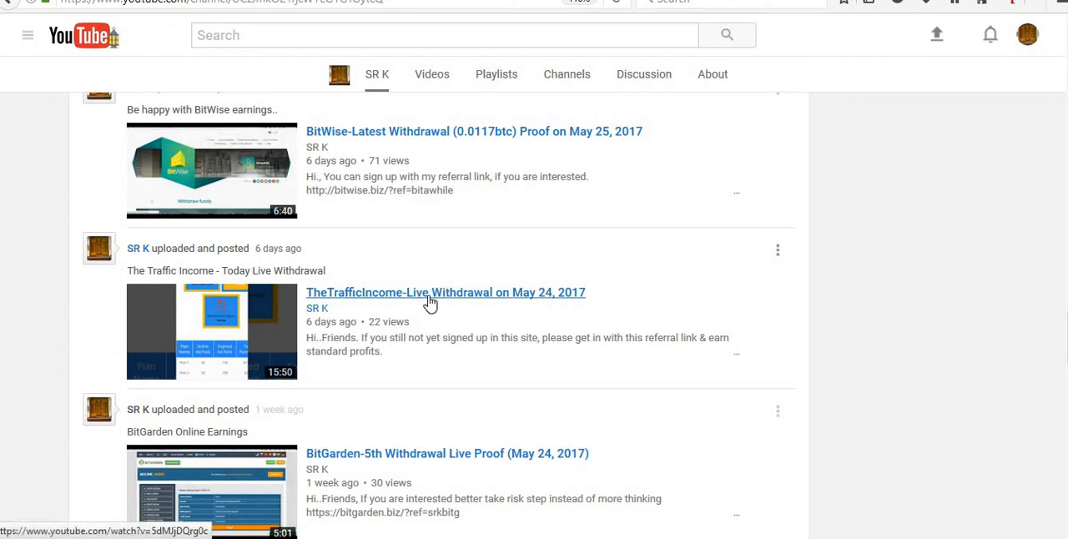
Step: Play the 'TheTrafficIncome-Live Withdrawal on May 24, 2017' video
left_click(445, 291)
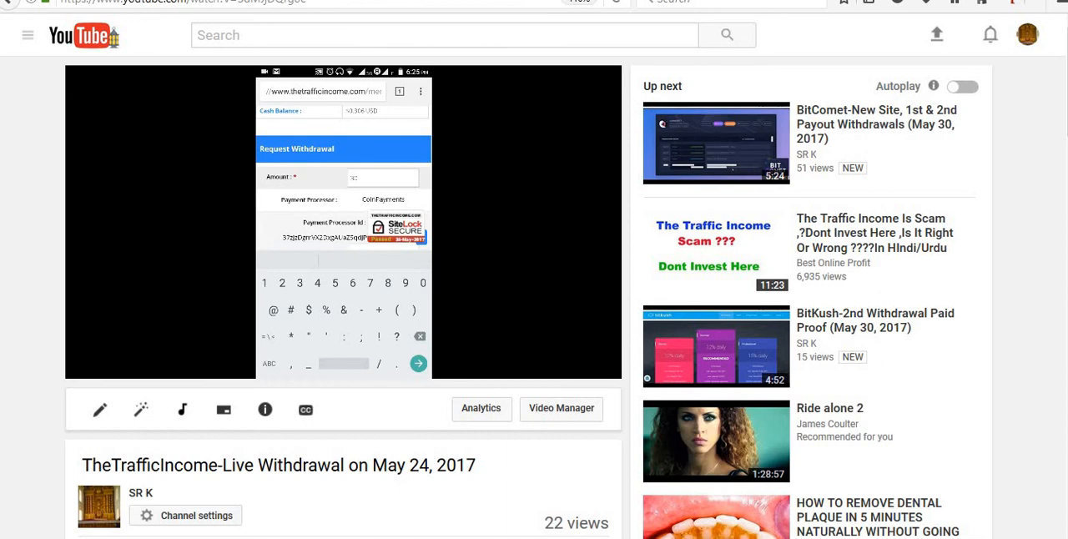
mouse_move(479, 289)
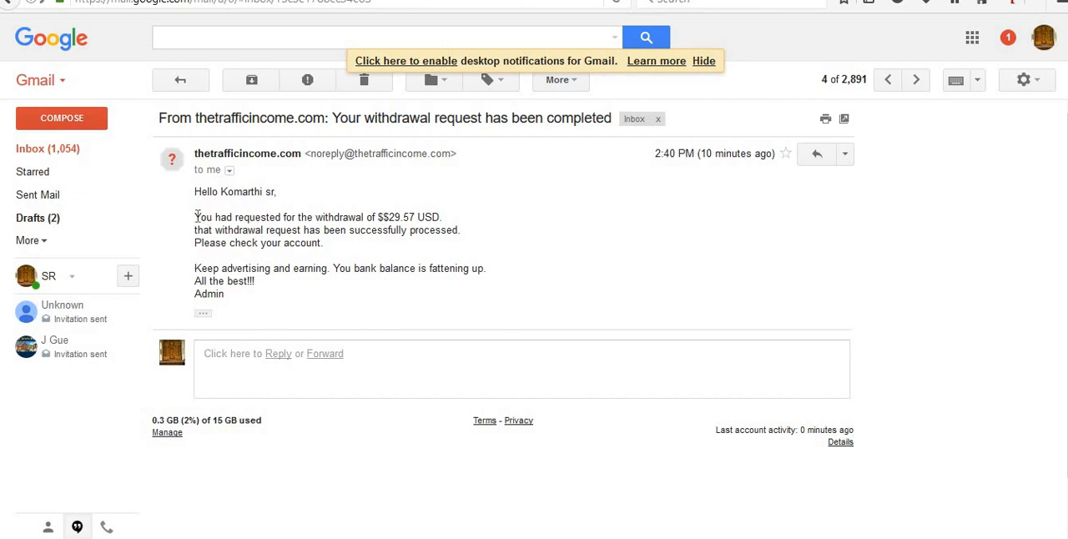
Step: Highlight the withdrawal request sentence in the $29.57 withdrawal-completed email
left_click_drag(194, 217, 323, 242)
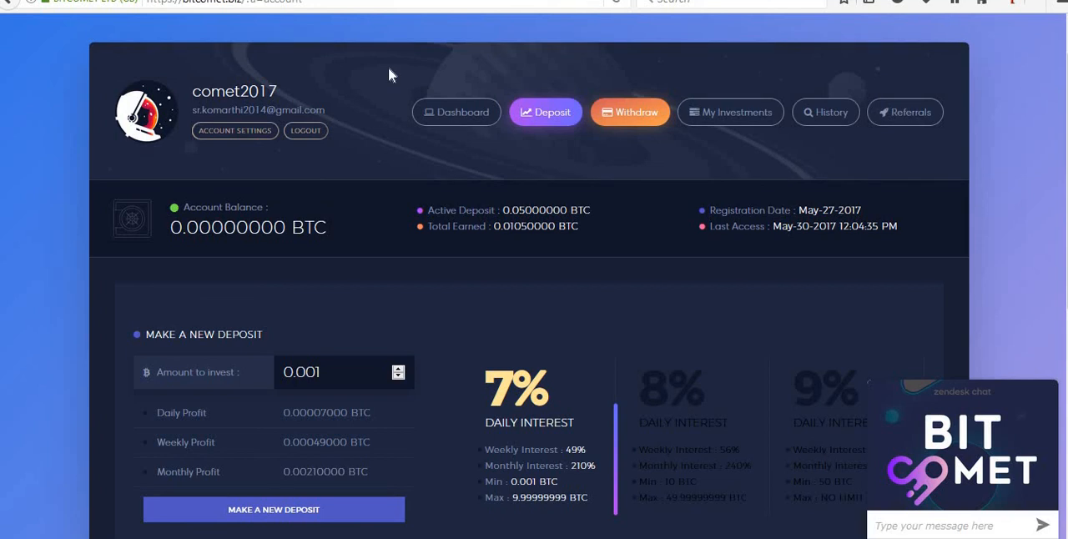
mouse_move(375, 176)
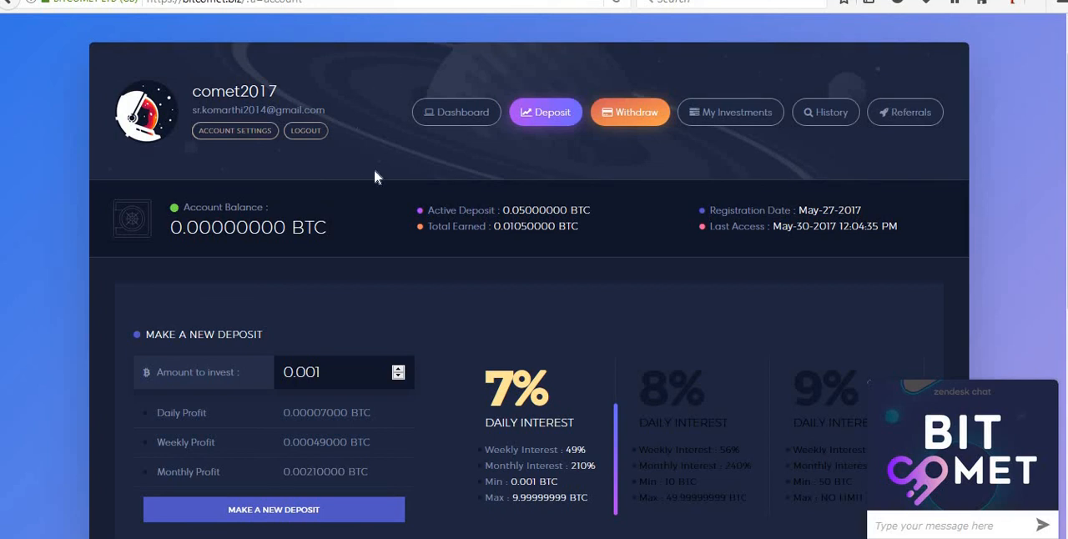
mouse_move(395, 83)
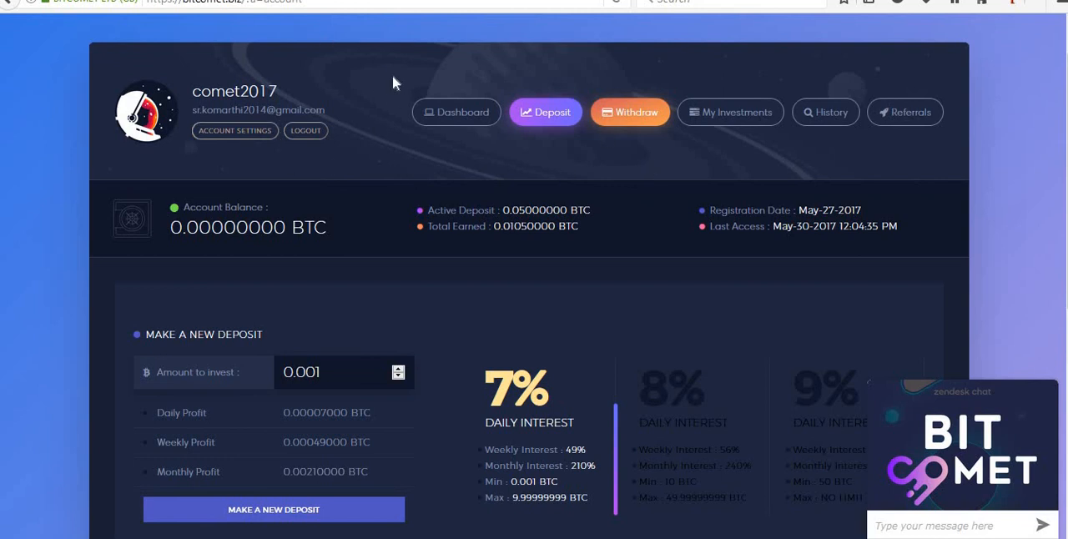
mouse_move(573, 58)
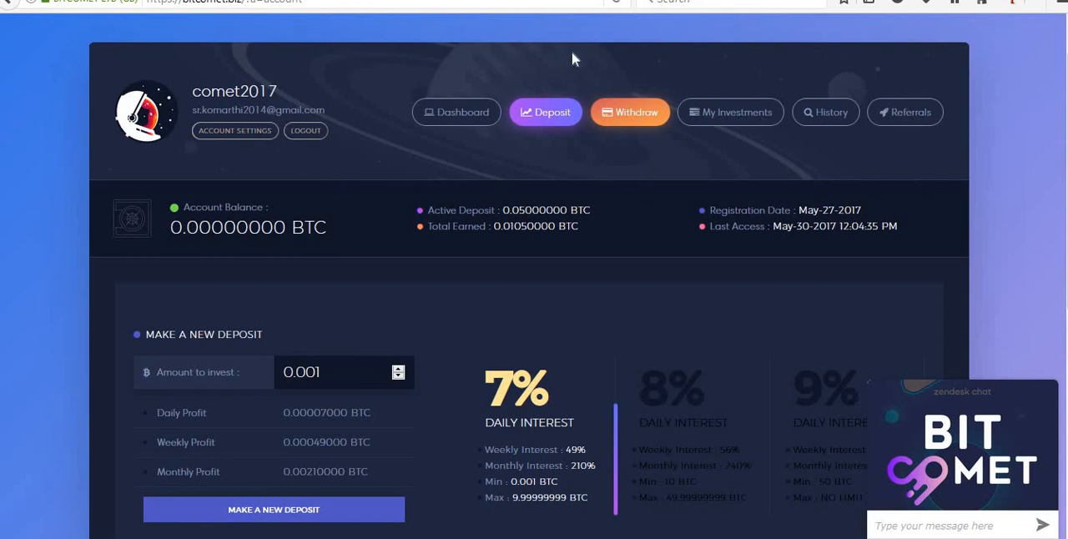
mouse_move(337, 132)
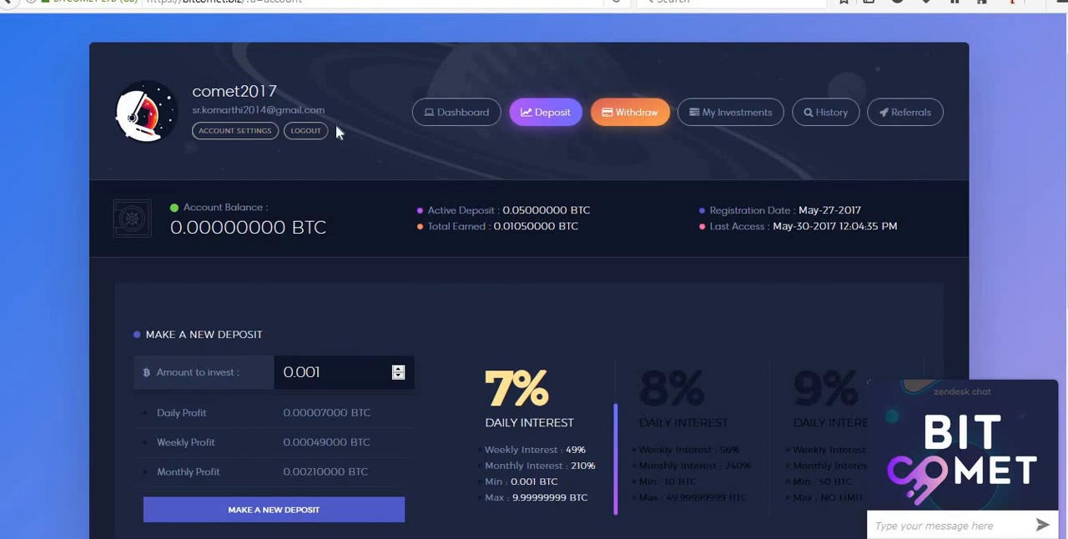
mouse_move(755, 265)
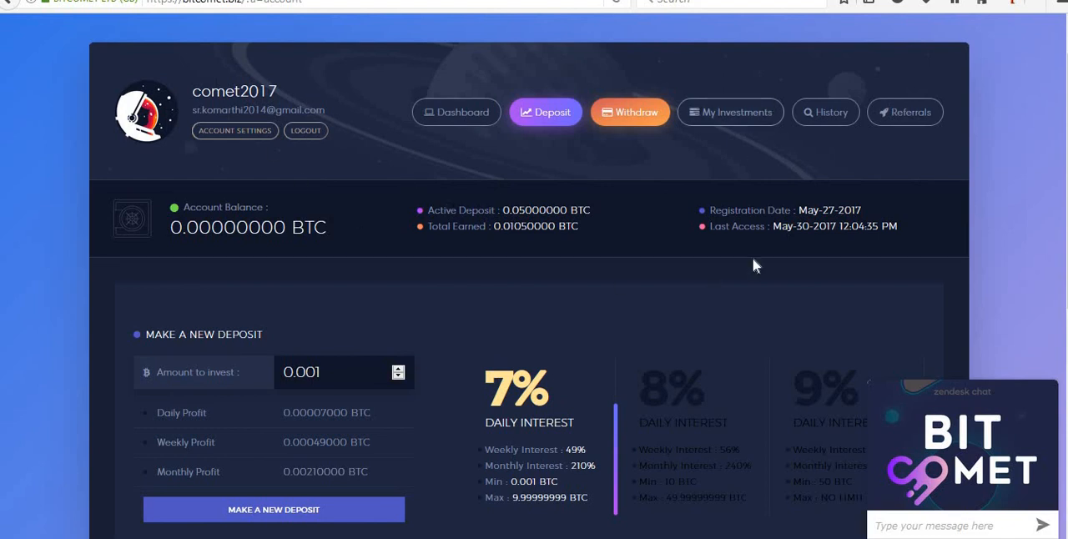
mouse_move(730, 260)
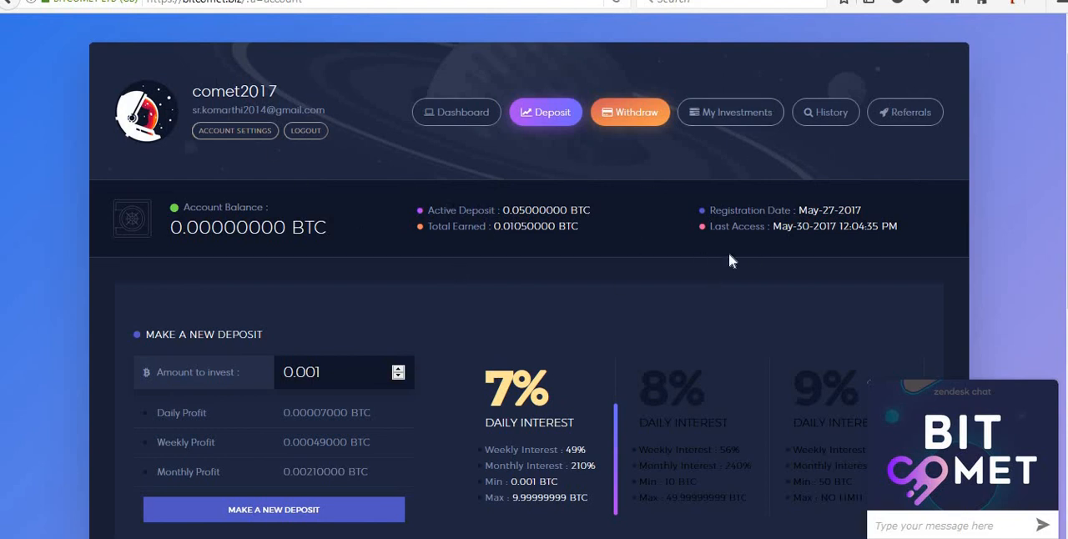
mouse_move(817, 253)
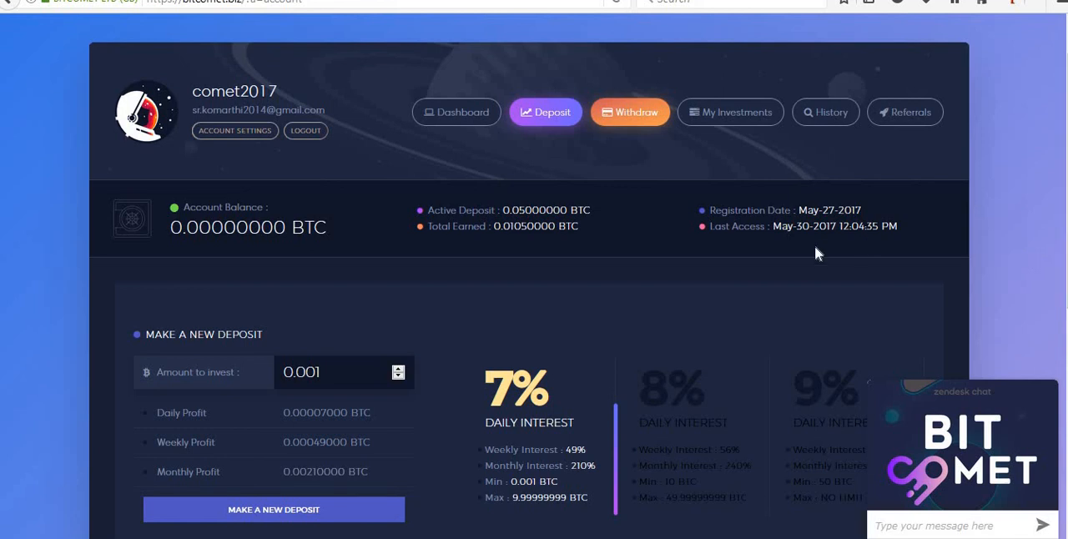
mouse_move(376, 86)
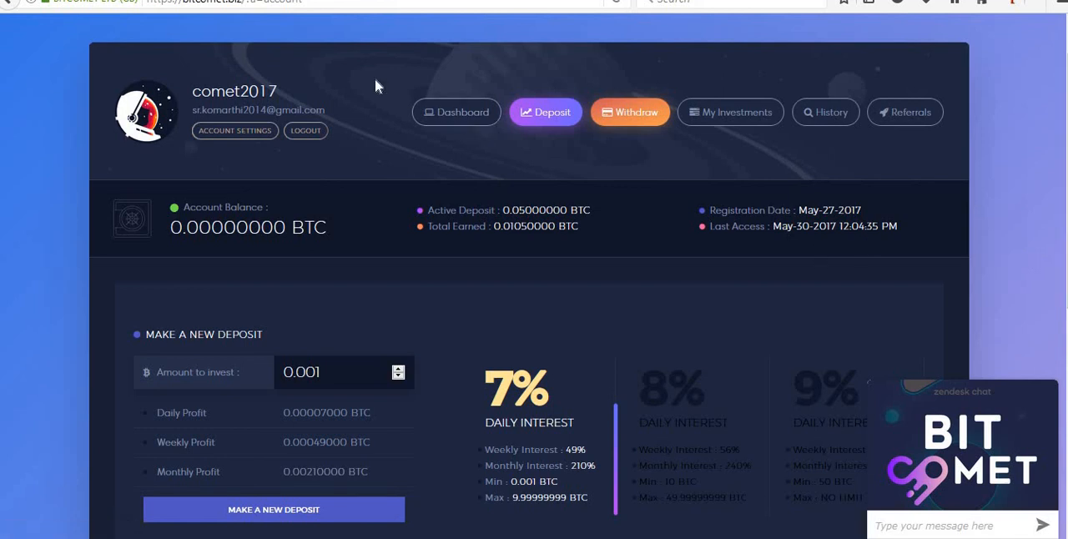
mouse_move(800, 131)
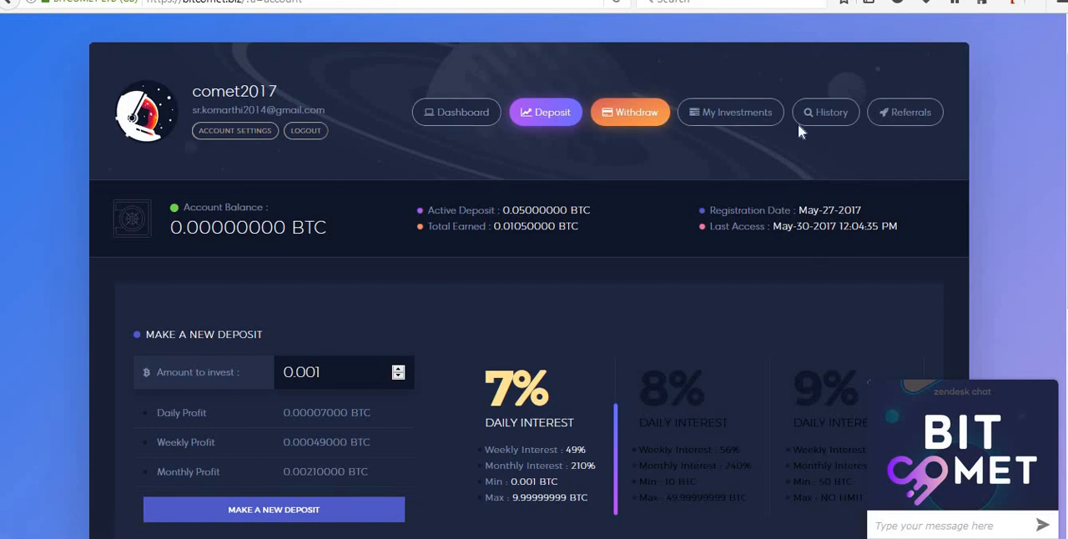
mouse_move(358, 90)
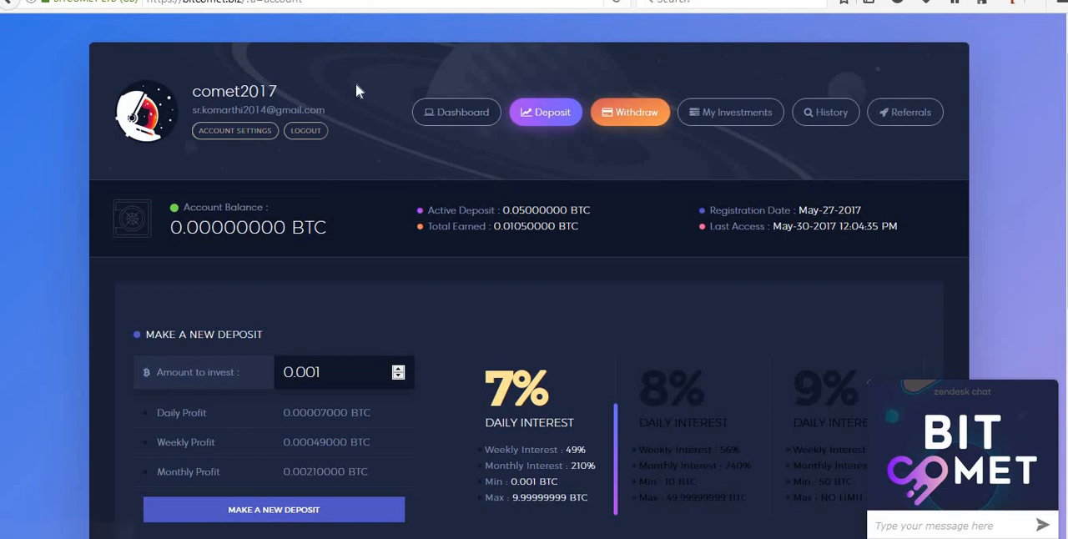